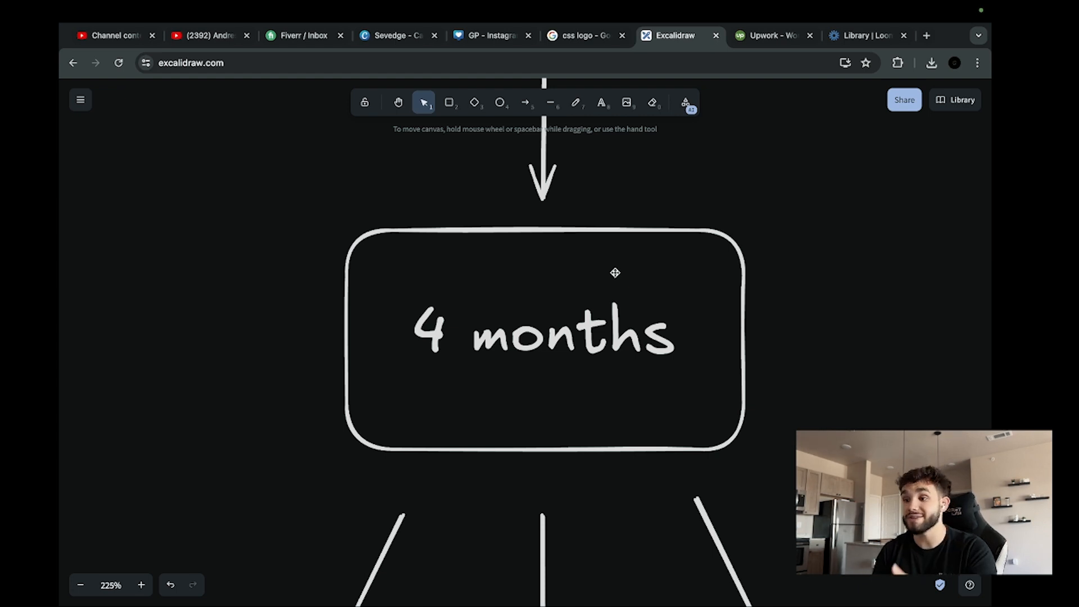
Switch to Upwork and return from the job details to the full wordpress developer results.
{"action": "scroll", "scroll_direction": "down", "scroll_amount": 3}
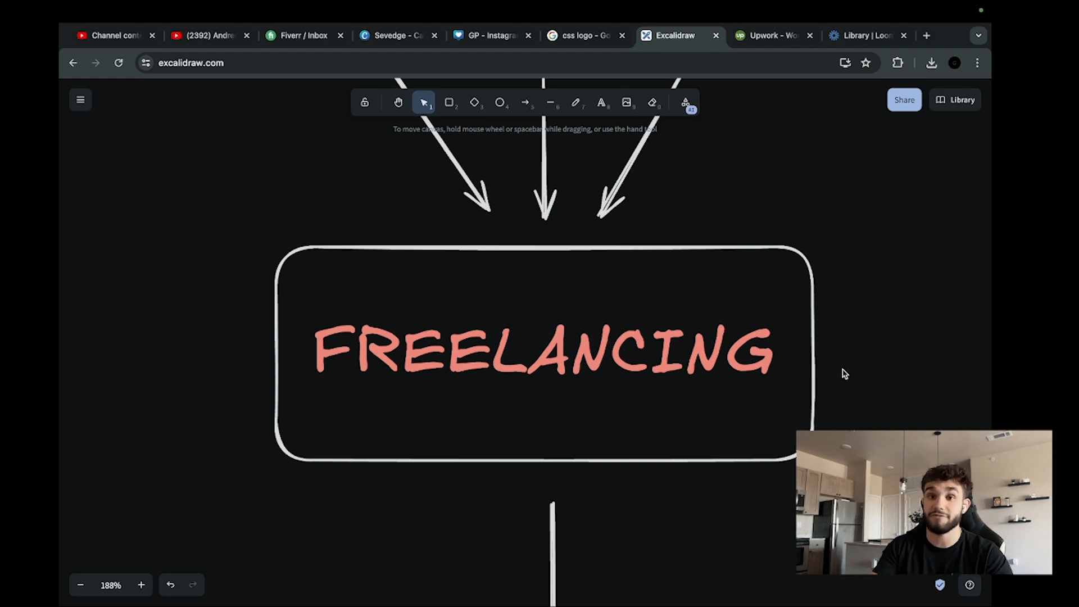
{"action": "mouse_move", "coordinate": [852, 377]}
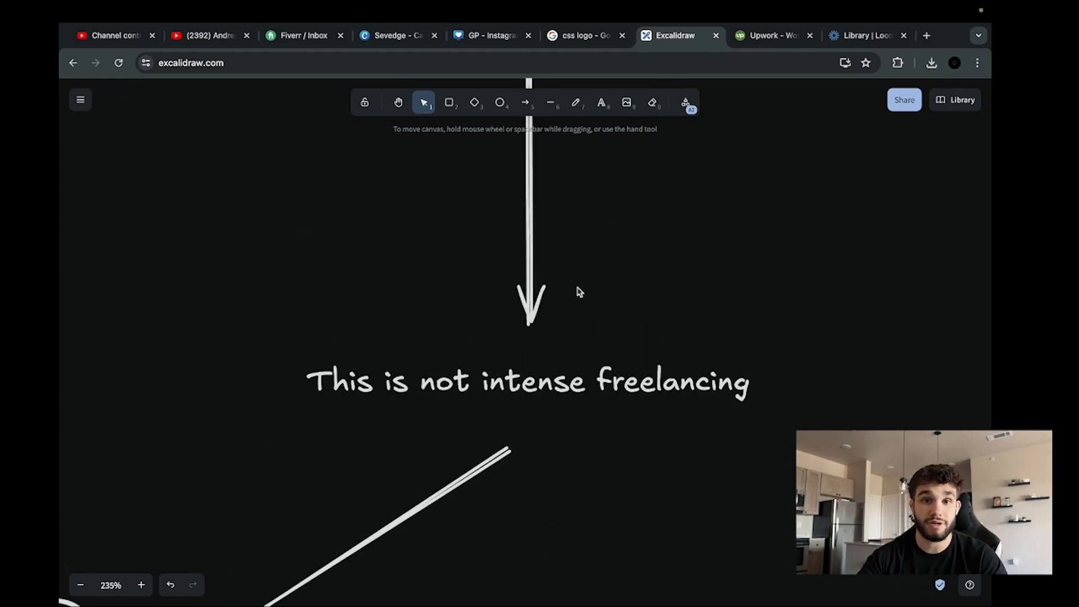
{"action": "scroll", "scroll_direction": "down", "scroll_amount": 3}
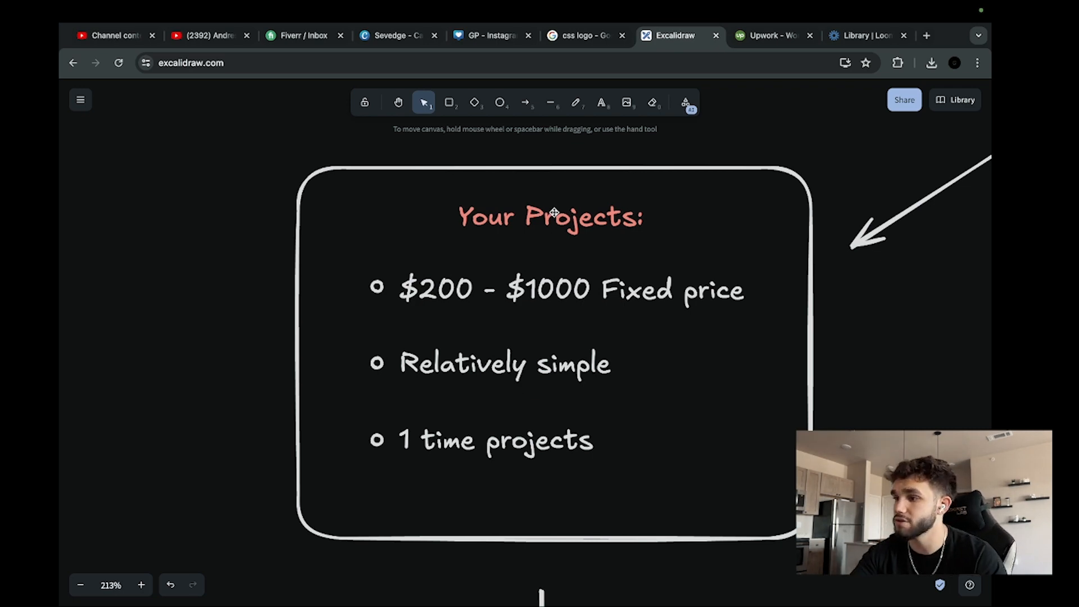
{"action": "left_click", "coordinate": [767, 35]}
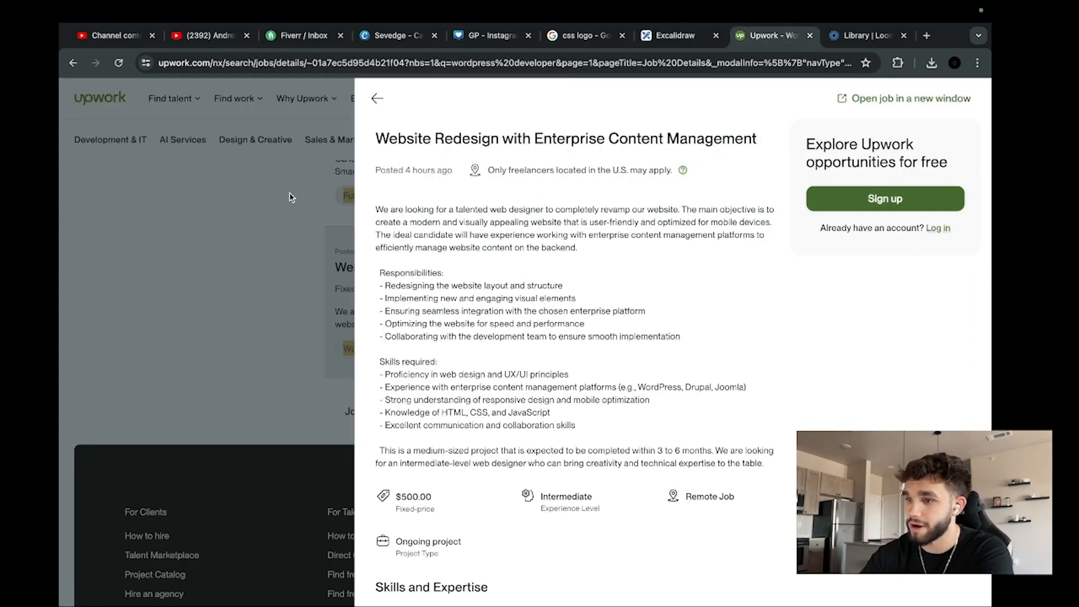
{"action": "left_click", "coordinate": [378, 99]}
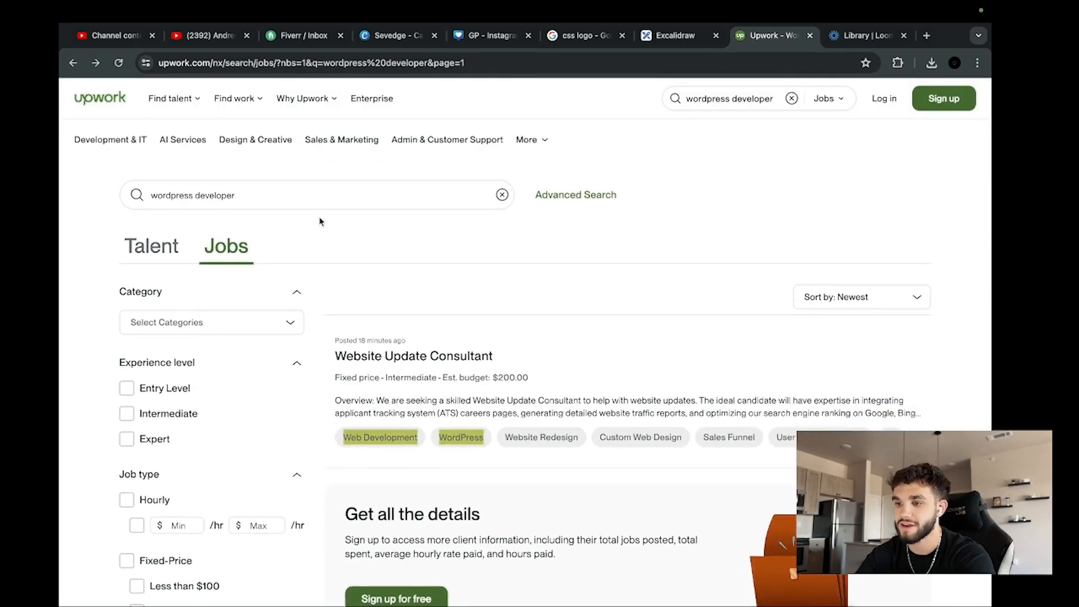
{"action": "mouse_move", "coordinate": [313, 219]}
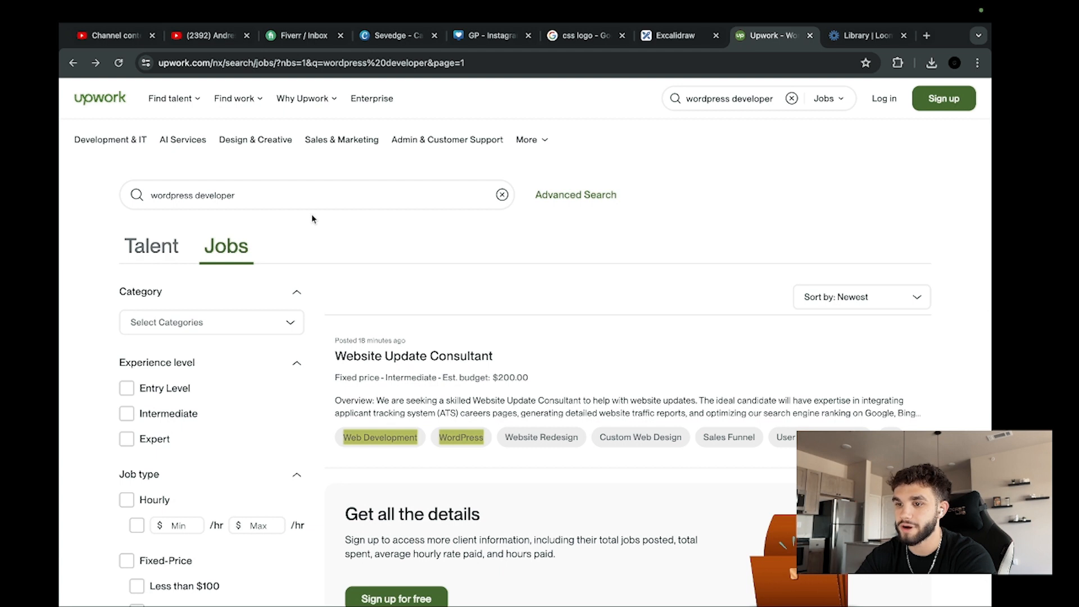
{"action": "mouse_move", "coordinate": [346, 253]}
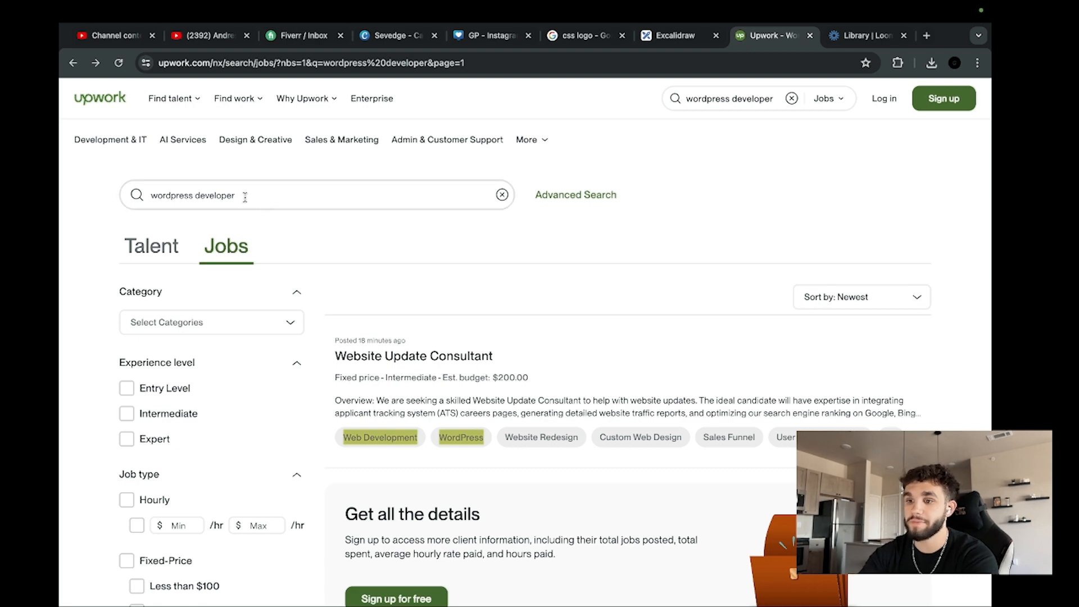
Scroll down through the wordpress developer job listings to review more results.
{"action": "scroll", "scroll_direction": "down", "scroll_amount": 3}
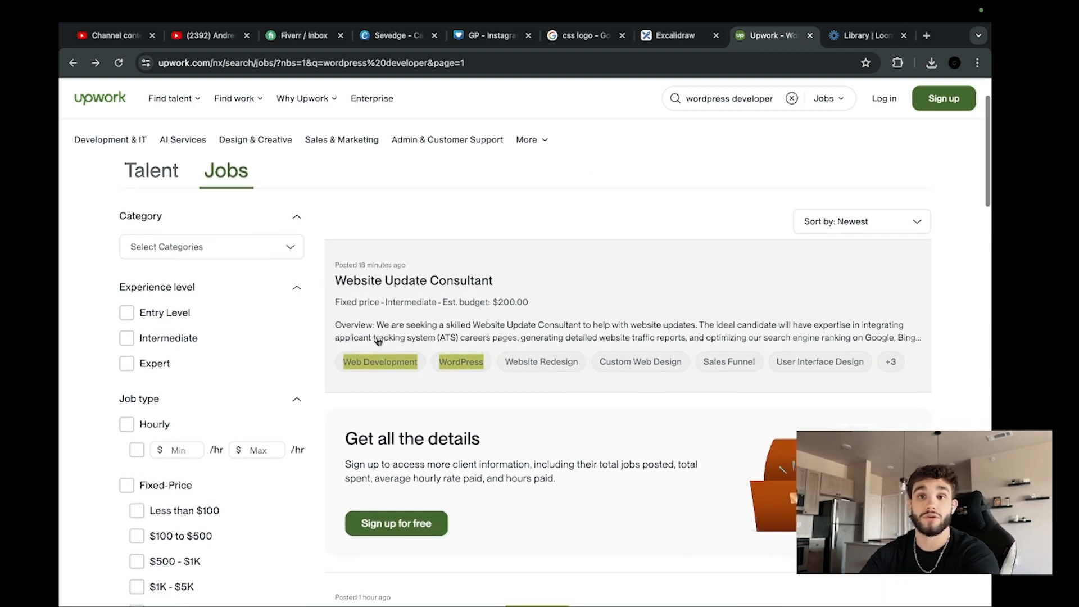
{"action": "scroll", "scroll_direction": "down", "scroll_amount": 3}
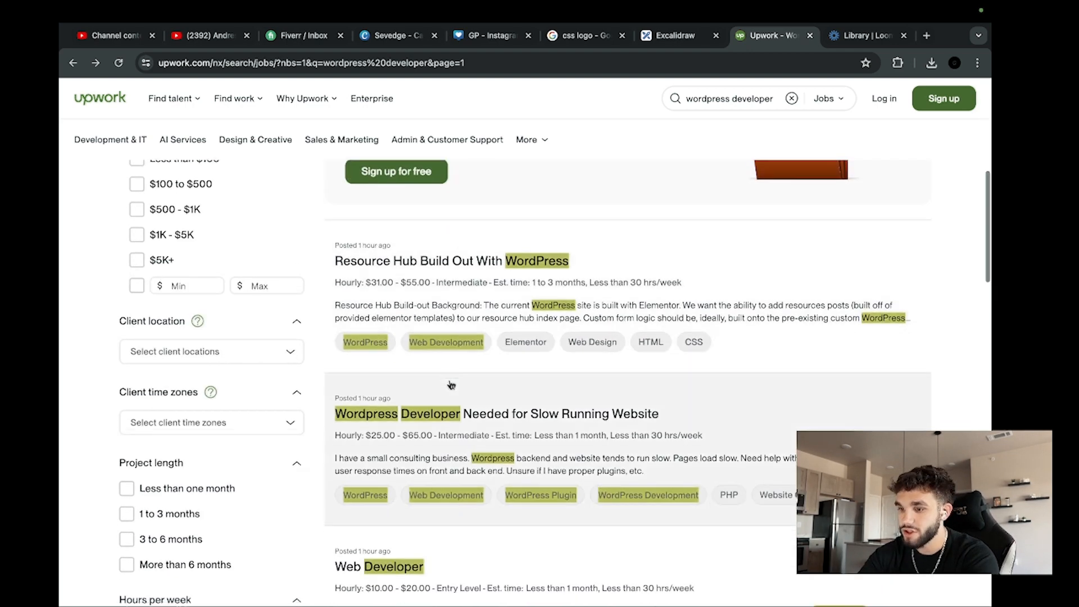
{"action": "scroll", "scroll_direction": "down", "scroll_amount": 3}
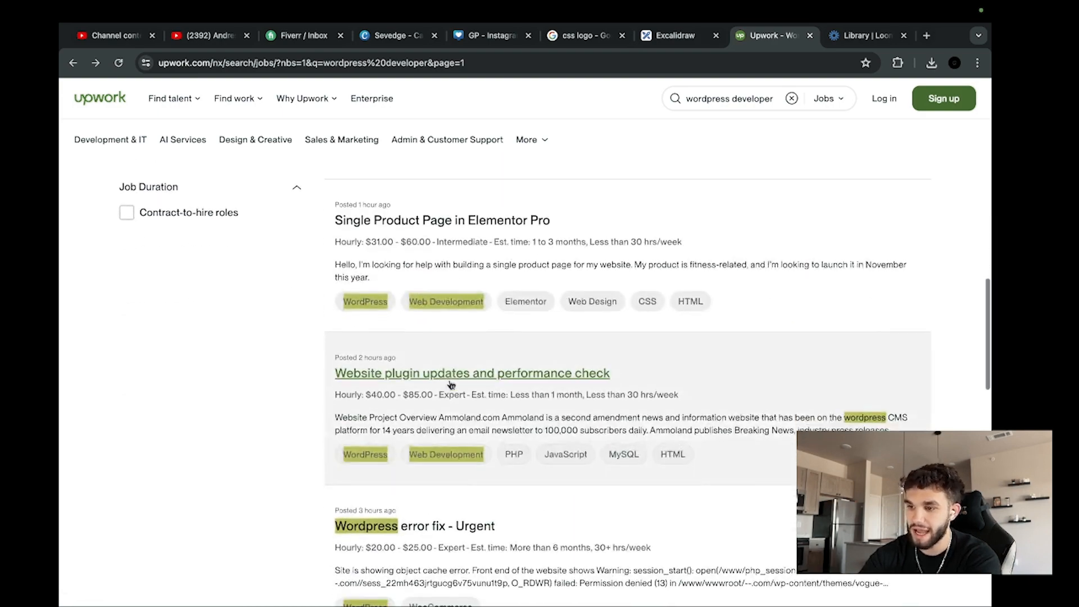
{"action": "scroll", "scroll_direction": "down", "scroll_amount": 3}
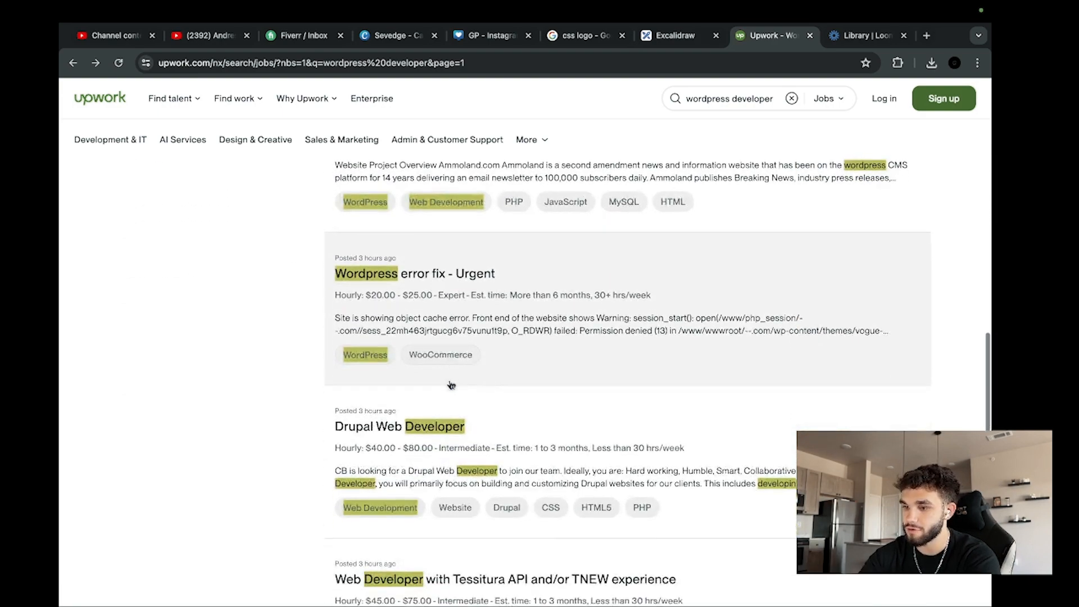
{"action": "scroll", "scroll_direction": "down", "scroll_amount": 3}
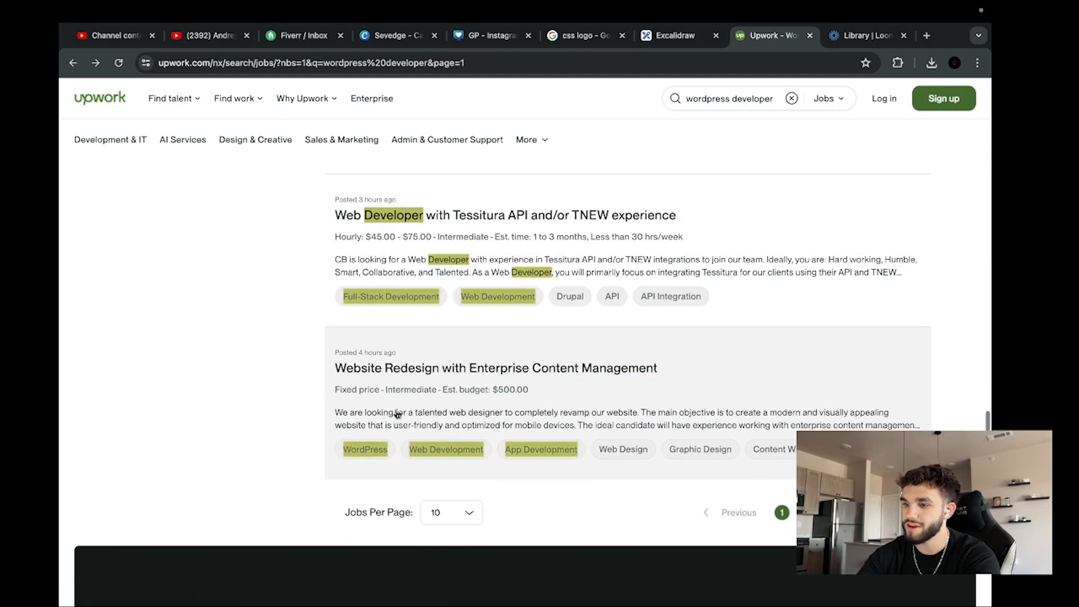
{"action": "scroll", "scroll_direction": "down", "scroll_amount": 3}
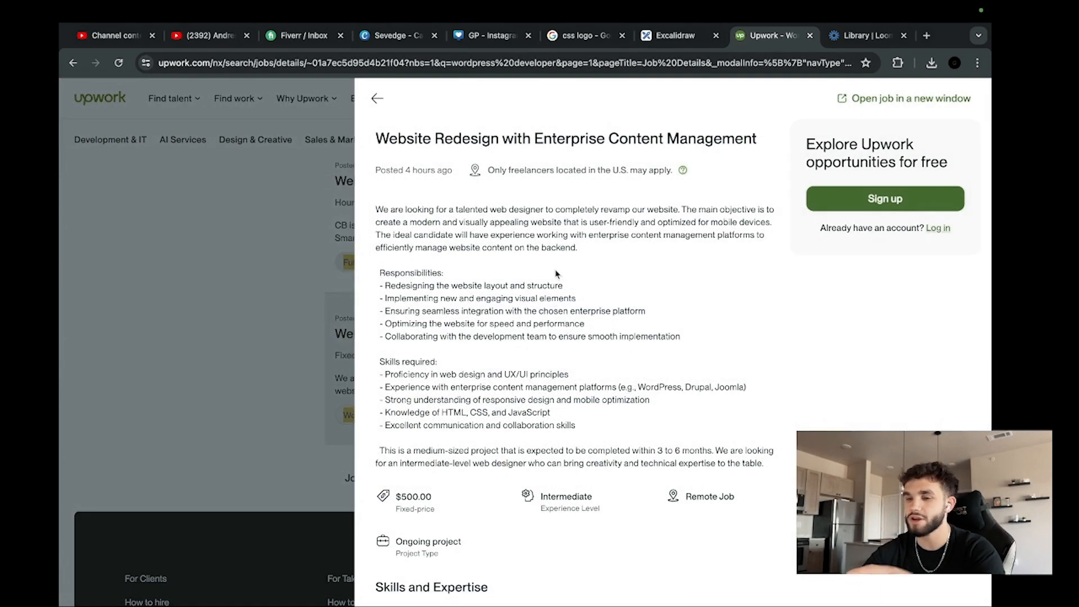
Scroll through the $500 Website Redesign job details down to its proposal activity.
{"action": "scroll", "scroll_direction": "down", "scroll_amount": 3}
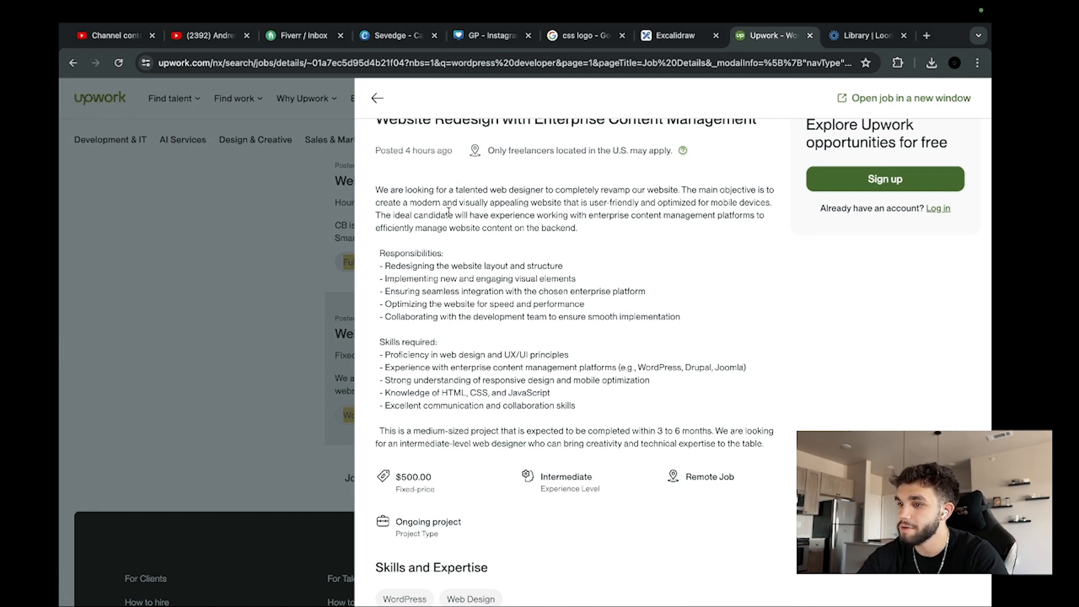
{"action": "mouse_move", "coordinate": [506, 212]}
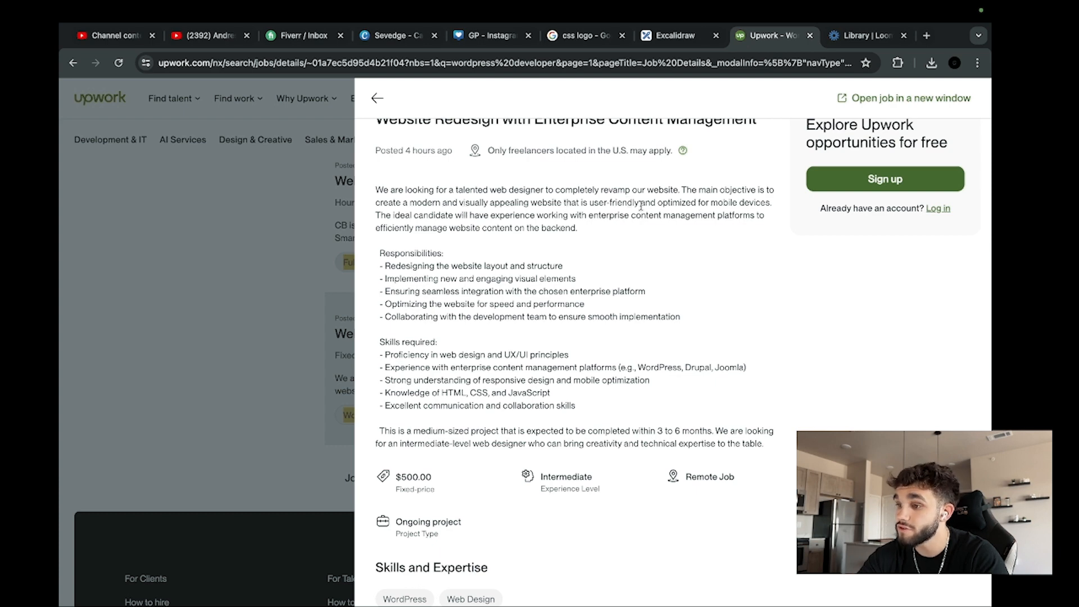
{"action": "scroll", "scroll_direction": "down", "scroll_amount": 3}
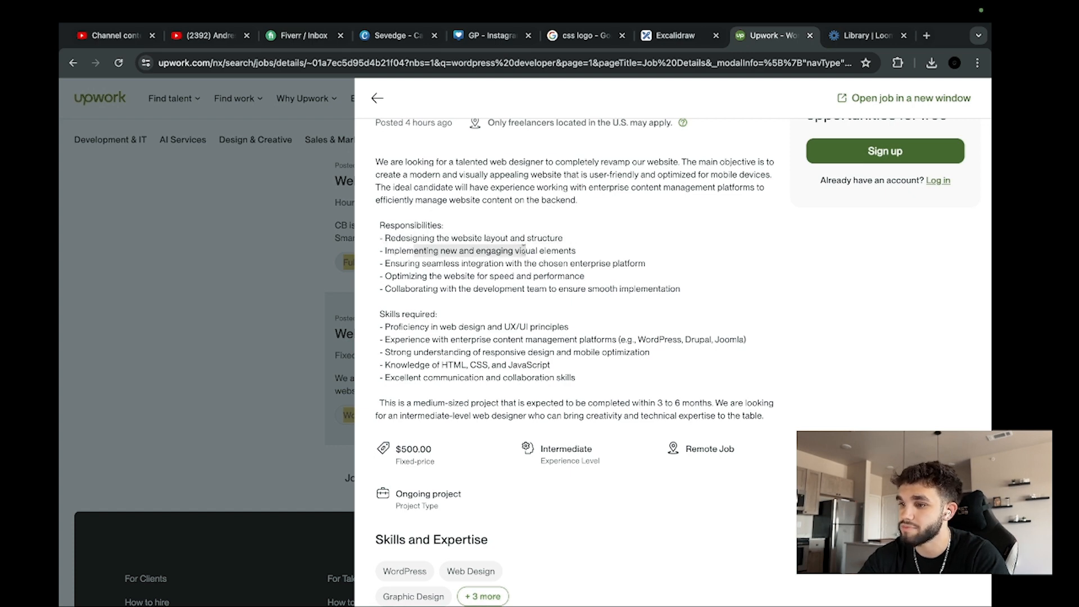
{"action": "scroll", "scroll_direction": "down", "scroll_amount": 3}
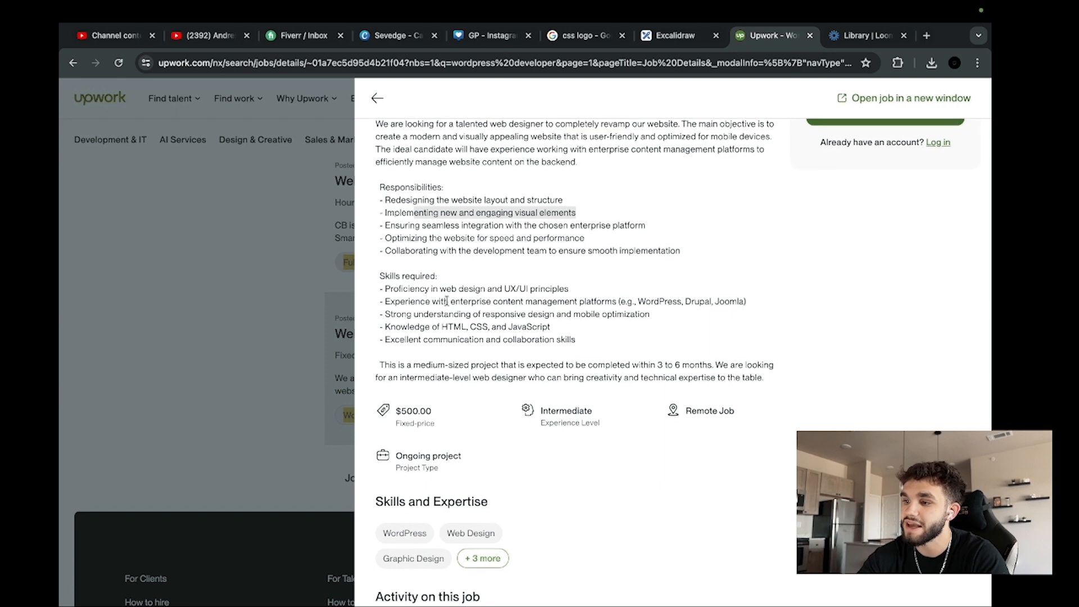
{"action": "scroll", "scroll_direction": "down", "scroll_amount": 3}
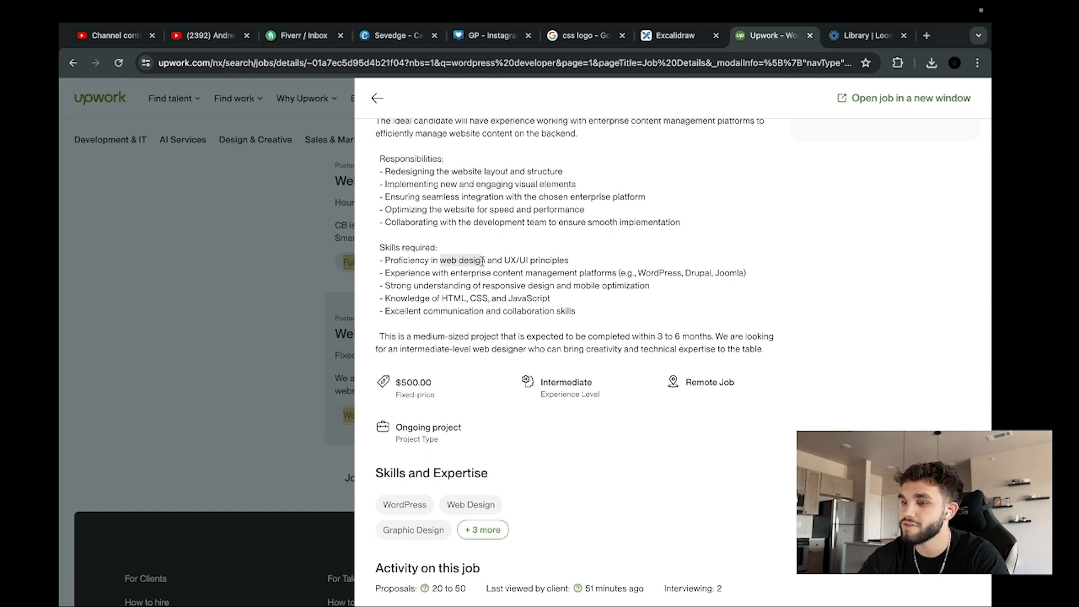
{"action": "scroll", "scroll_direction": "down", "scroll_amount": 3}
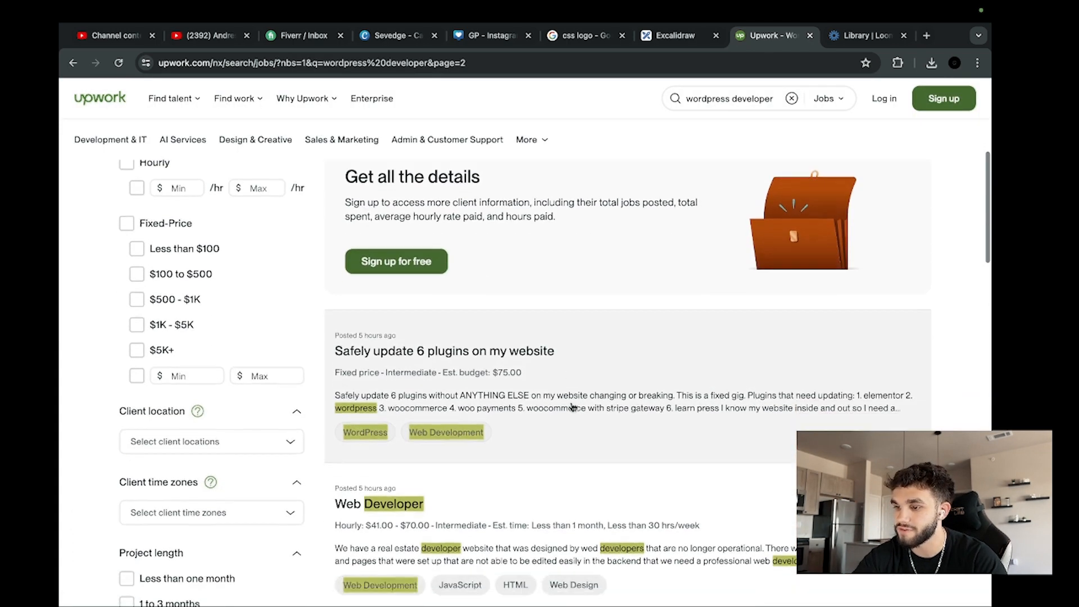
{"action": "scroll", "scroll_direction": "down", "scroll_amount": 3}
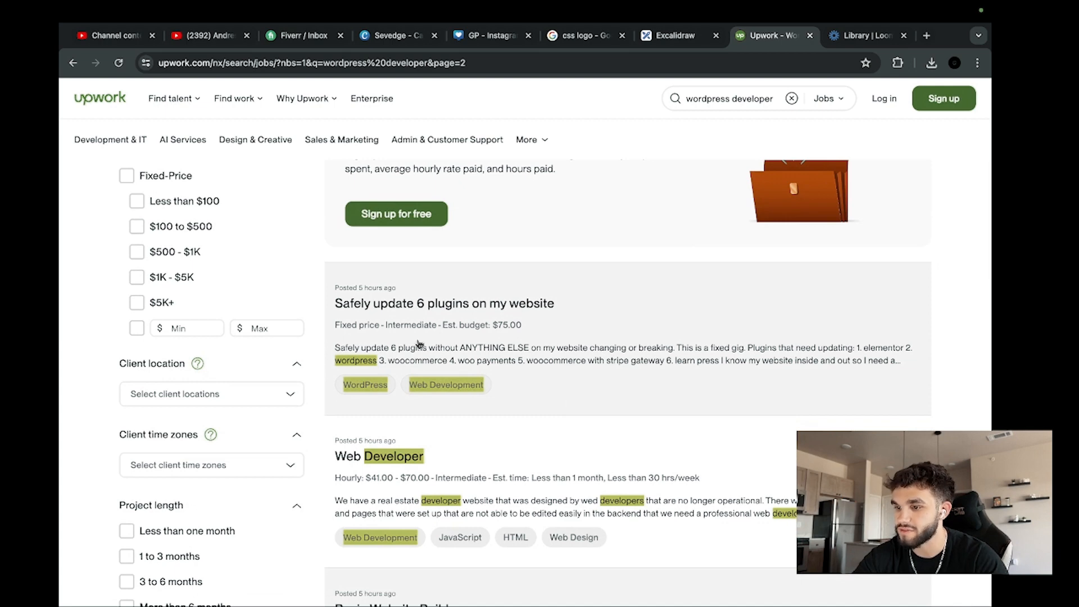
{"action": "mouse_move", "coordinate": [510, 281]}
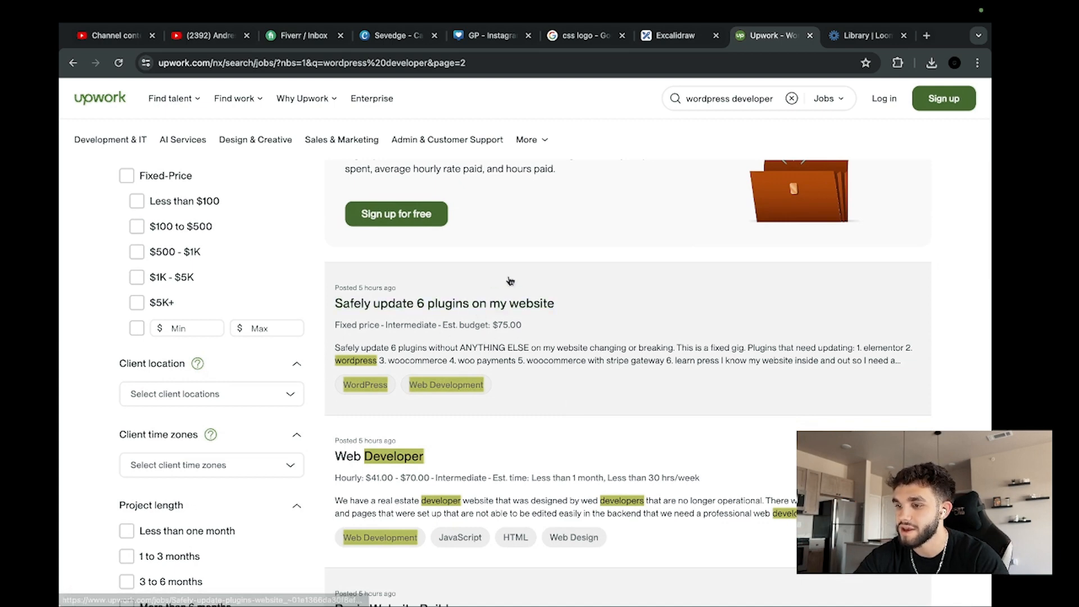
{"action": "left_click", "coordinate": [444, 302]}
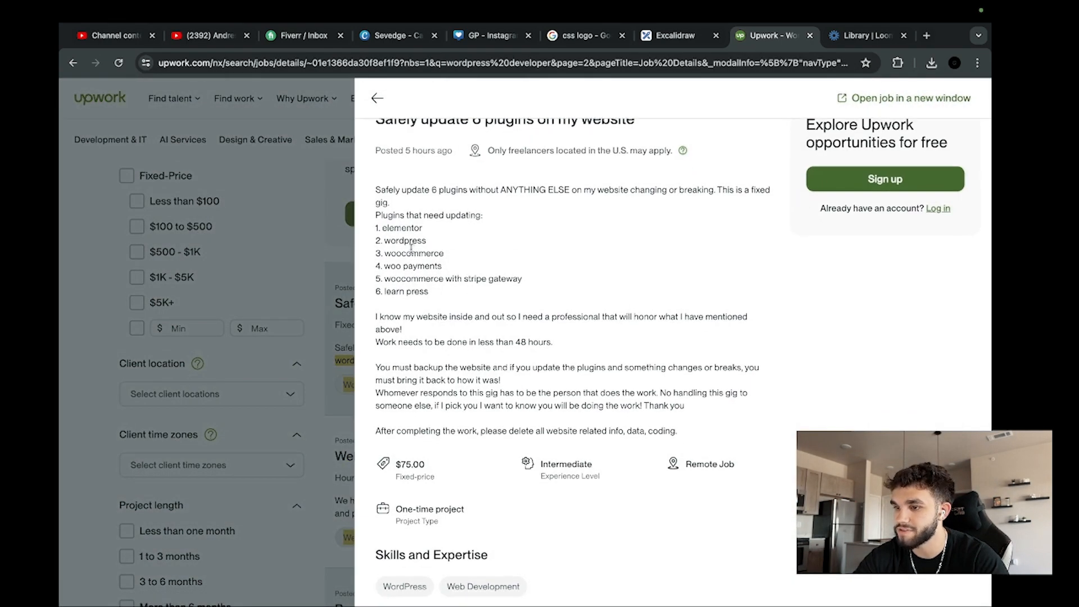
{"action": "double_click", "coordinate": [413, 253]}
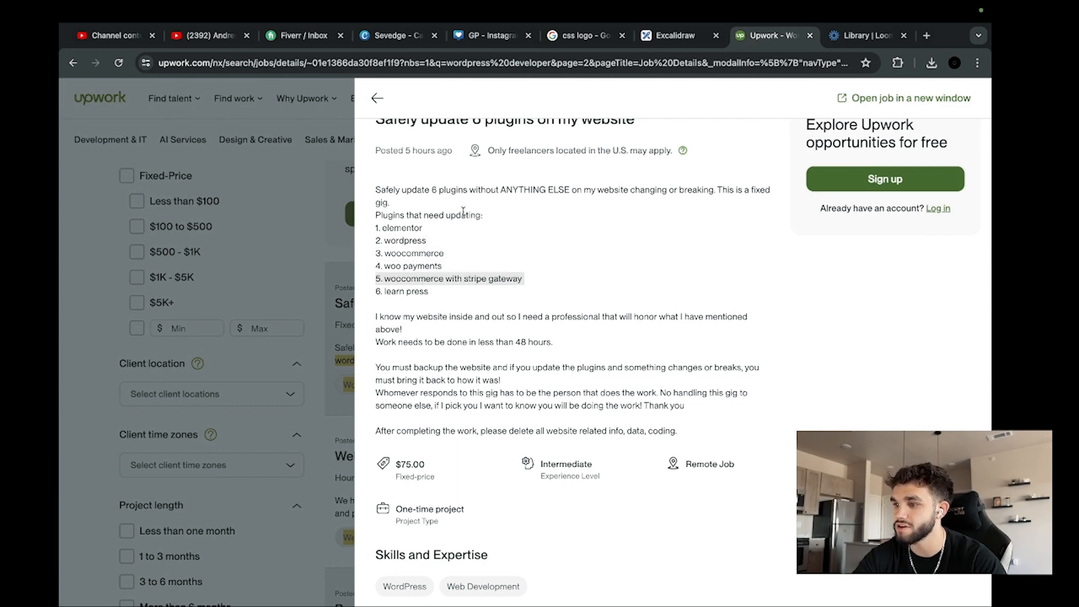
{"action": "left_click", "coordinate": [378, 97]}
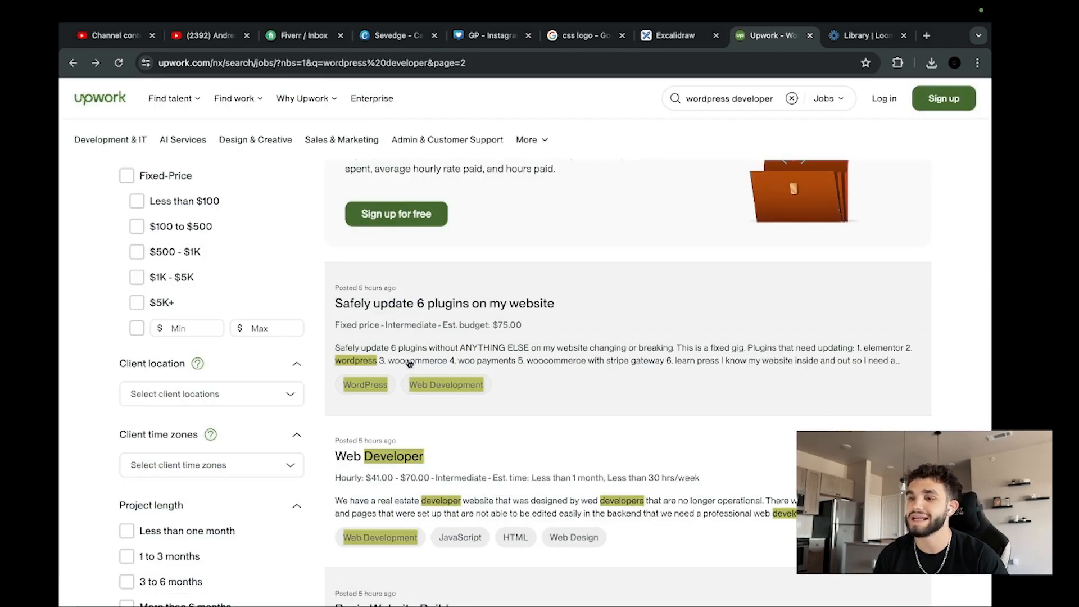
Scroll through page 2 of the WordPress job results, then switch to the Loom library.
{"action": "scroll", "scroll_direction": "down", "scroll_amount": 3}
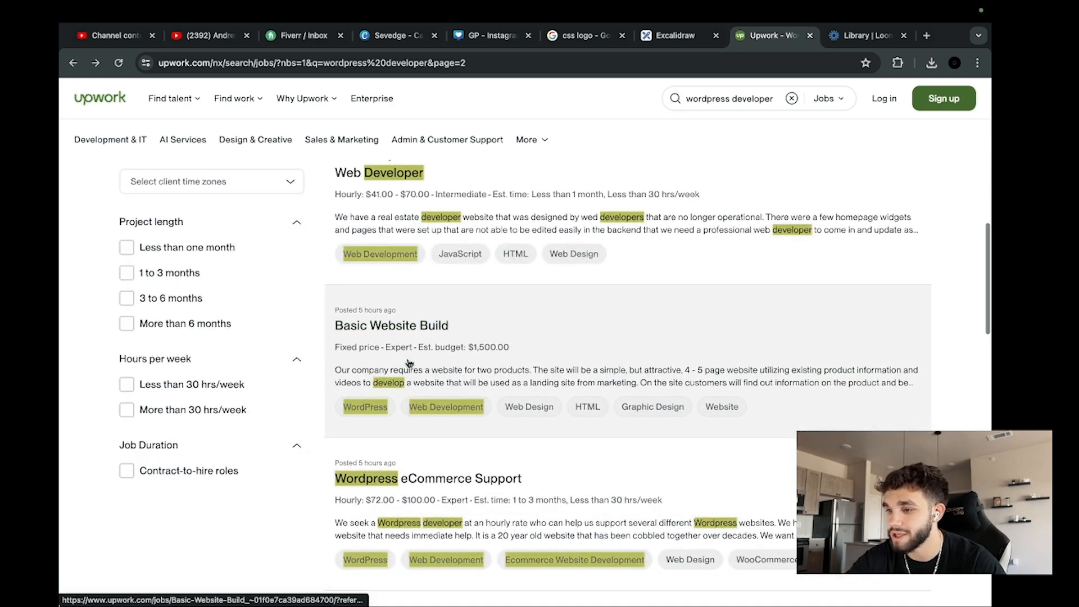
{"action": "scroll", "scroll_direction": "down", "scroll_amount": 3}
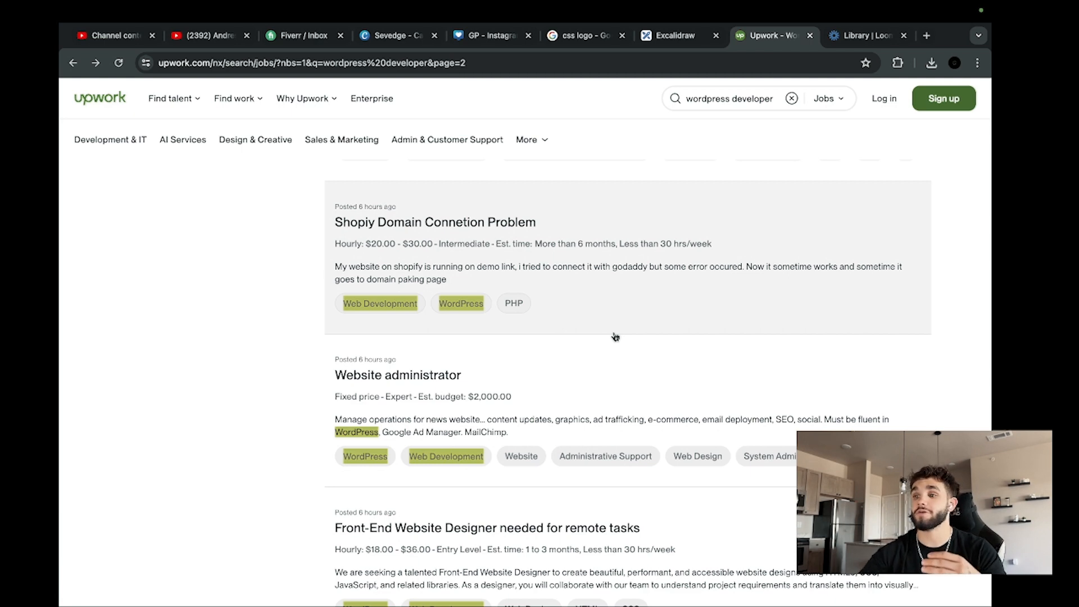
{"action": "scroll", "scroll_direction": "down", "scroll_amount": 3}
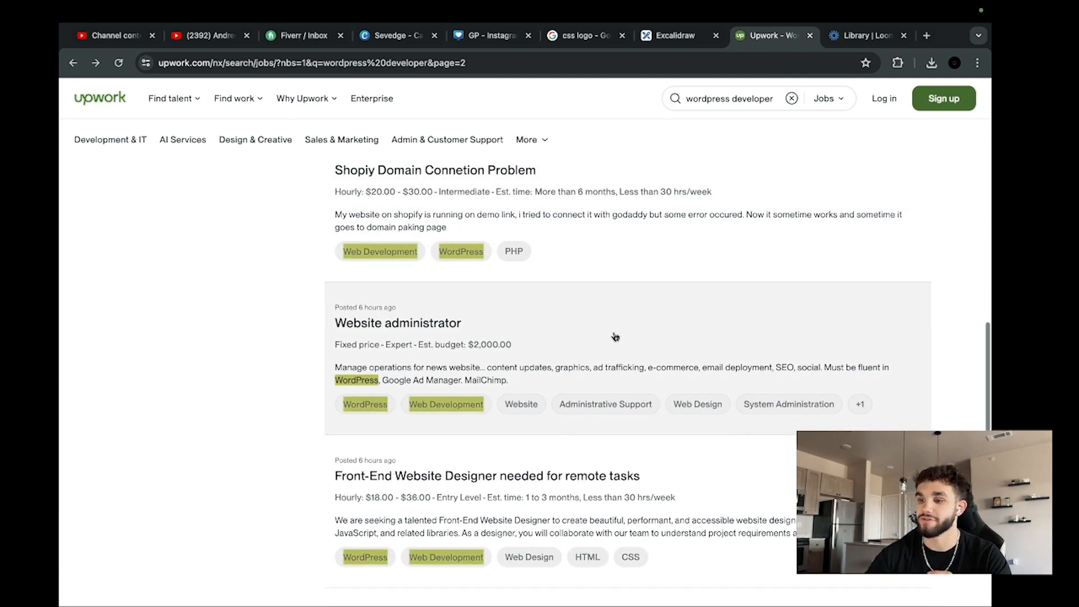
{"action": "scroll", "scroll_direction": "down", "scroll_amount": 3}
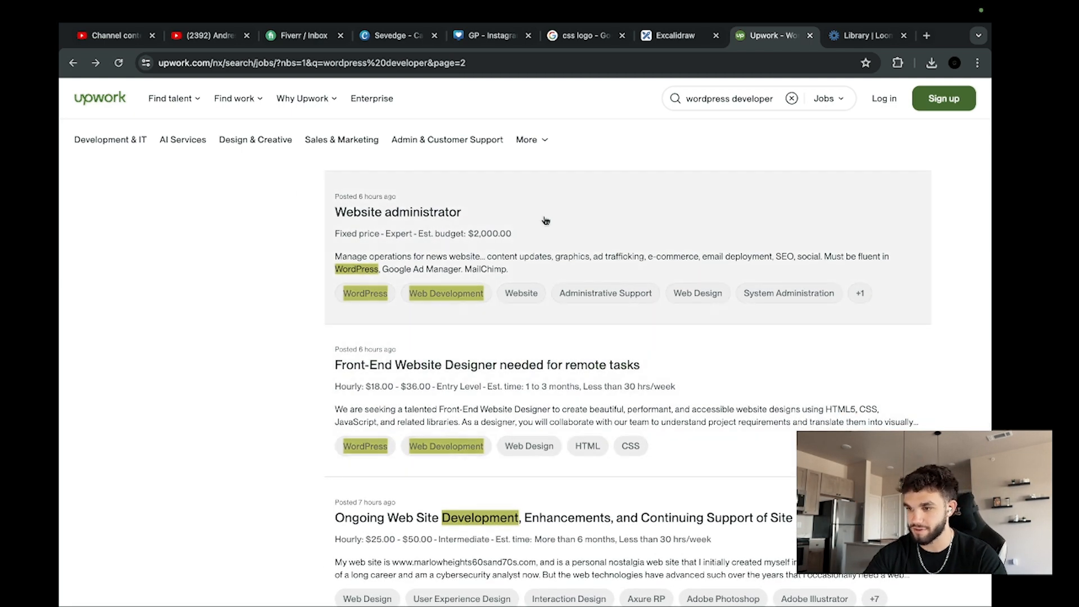
{"action": "scroll", "scroll_direction": "down", "scroll_amount": 3}
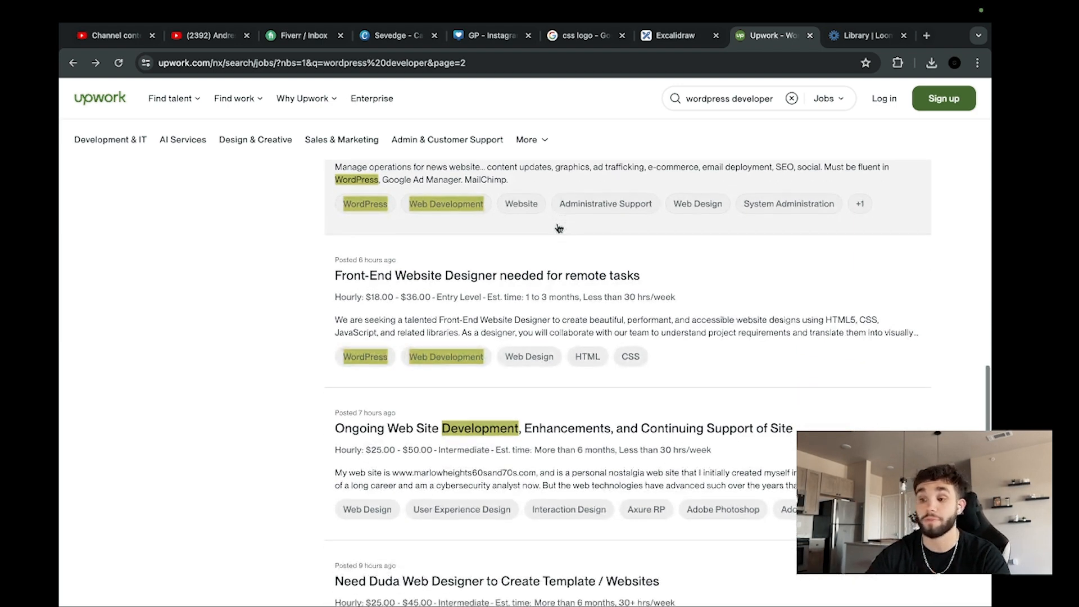
{"action": "scroll", "scroll_direction": "down", "scroll_amount": 3}
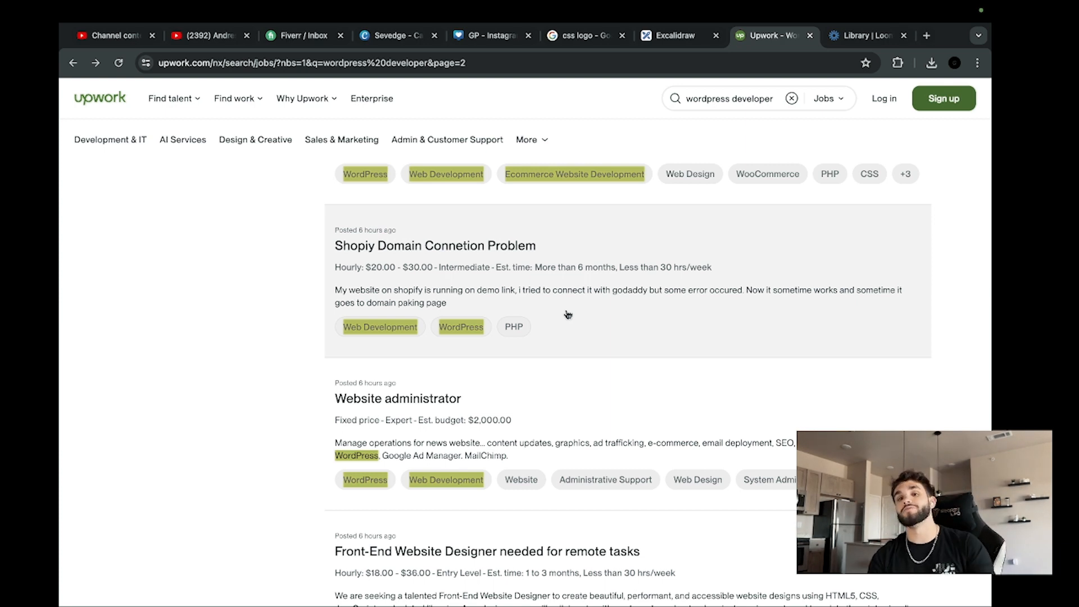
{"action": "left_click", "coordinate": [863, 35]}
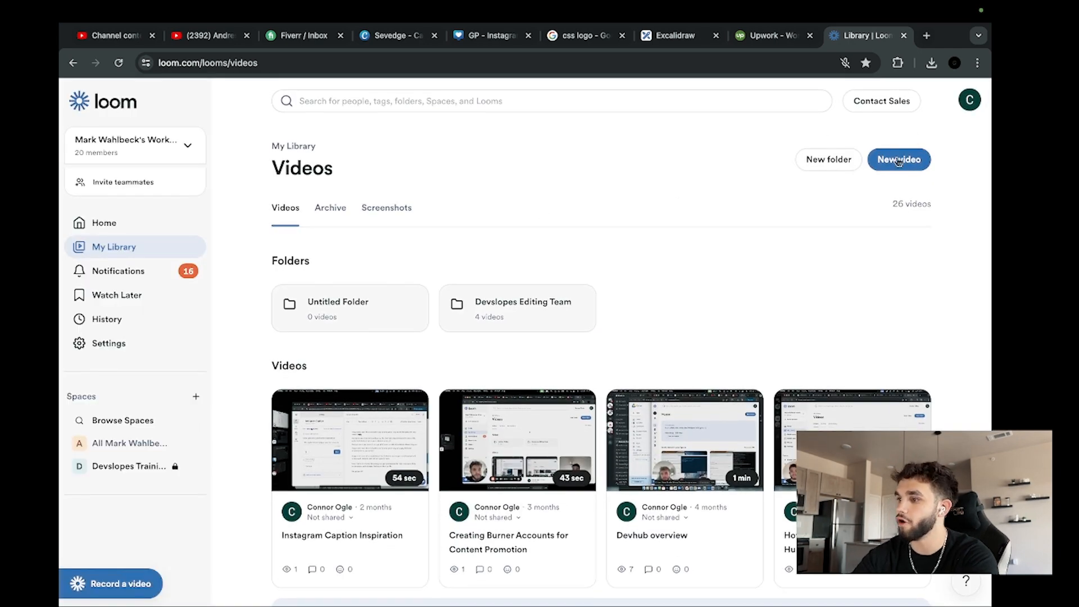
Start a new Loom video and choose Record a video to bring up the recorder.
{"action": "left_click", "coordinate": [898, 158]}
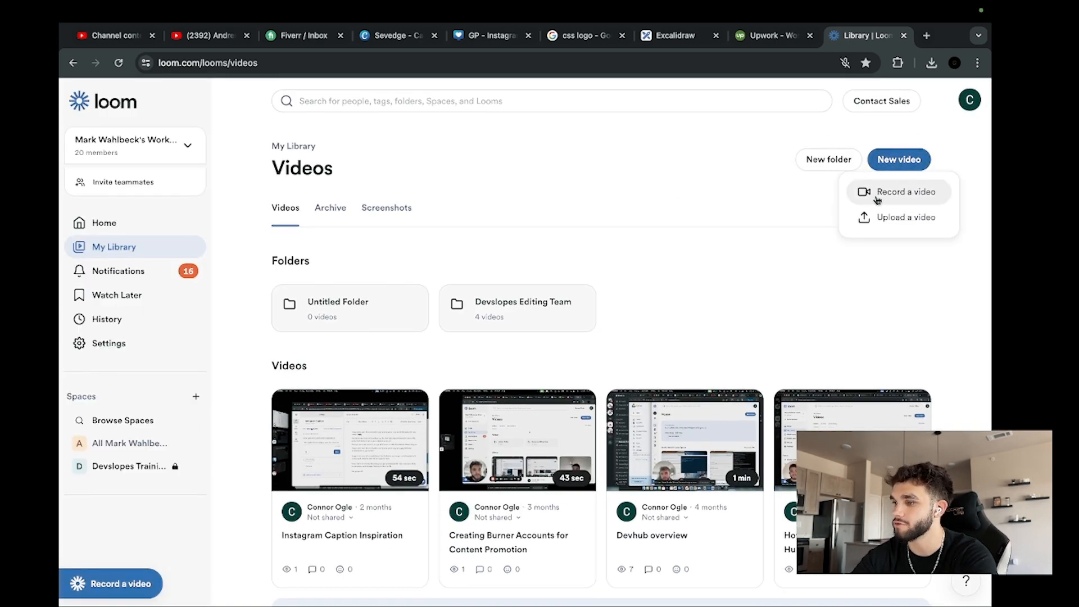
{"action": "left_click", "coordinate": [905, 191]}
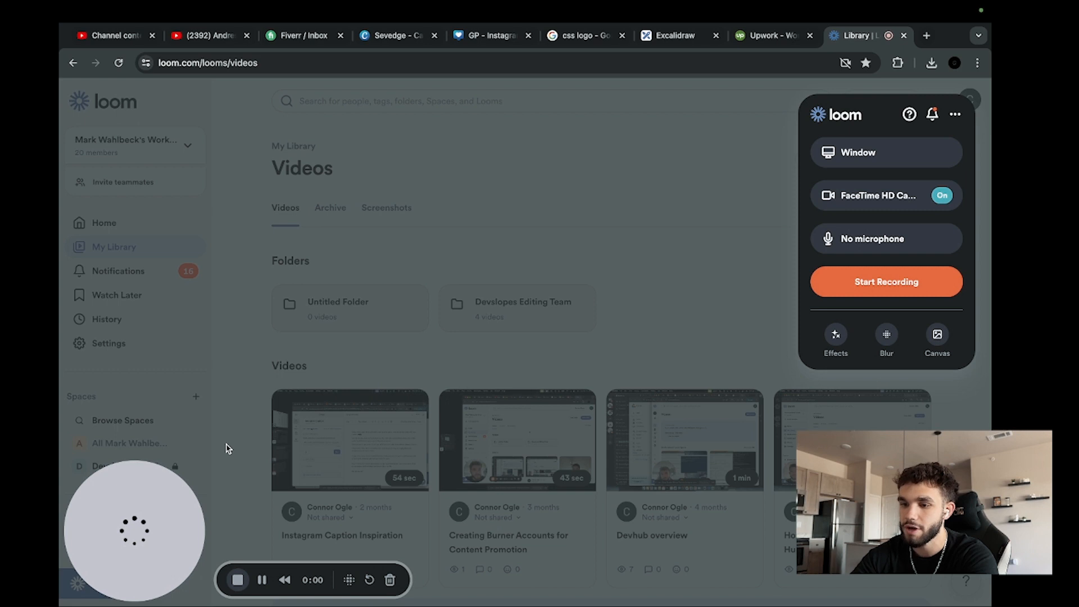